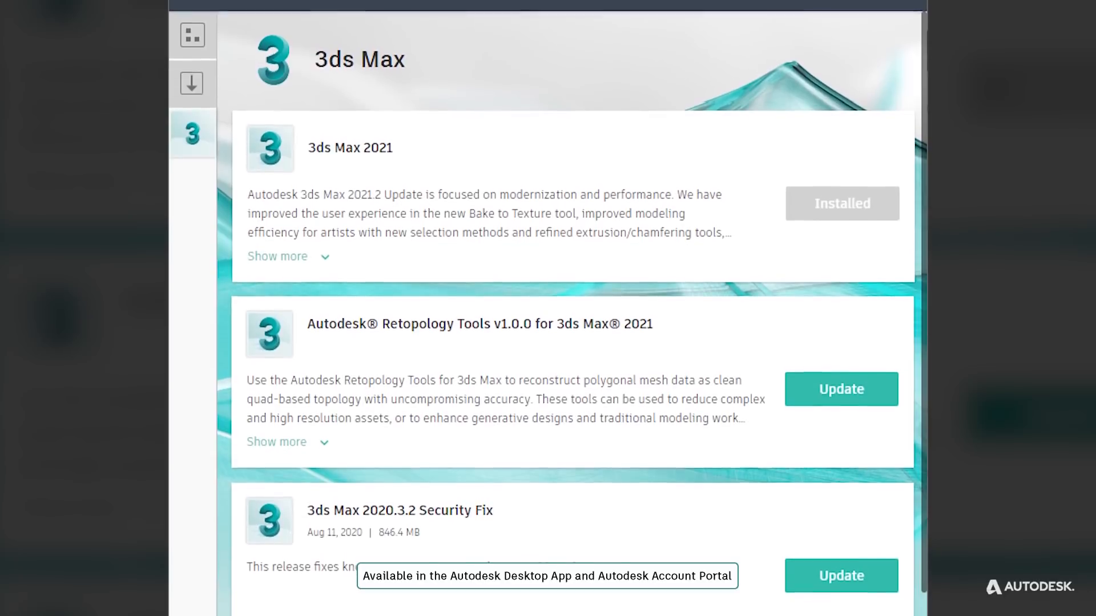
# Show the lion reduced by ProOptimizer and bring up its Retopology modifier settings
pyautogui.scroll(-3)
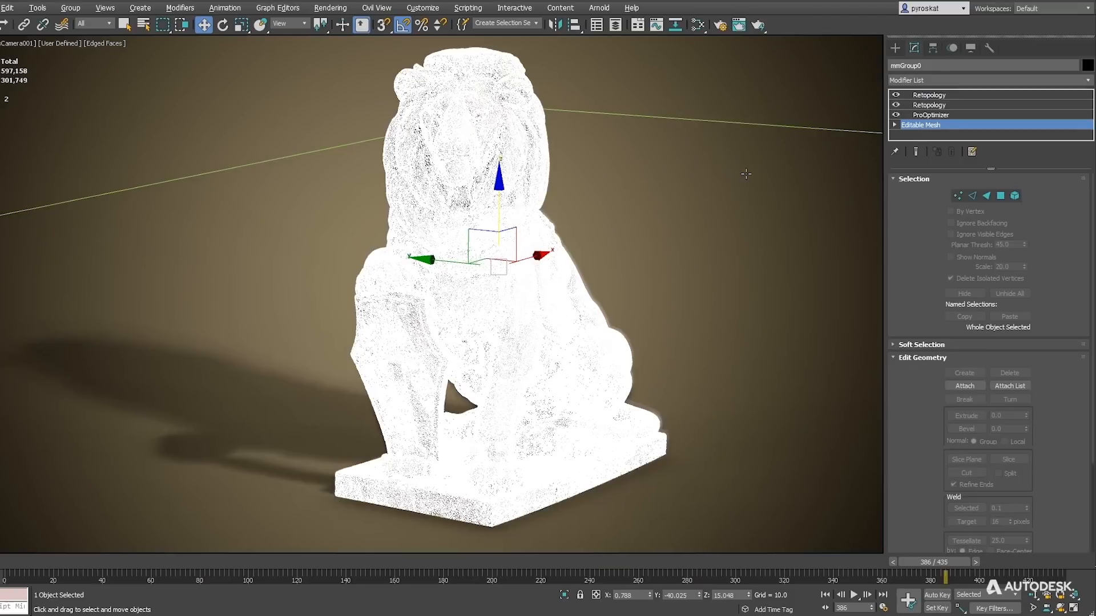
pyautogui.click(931, 114)
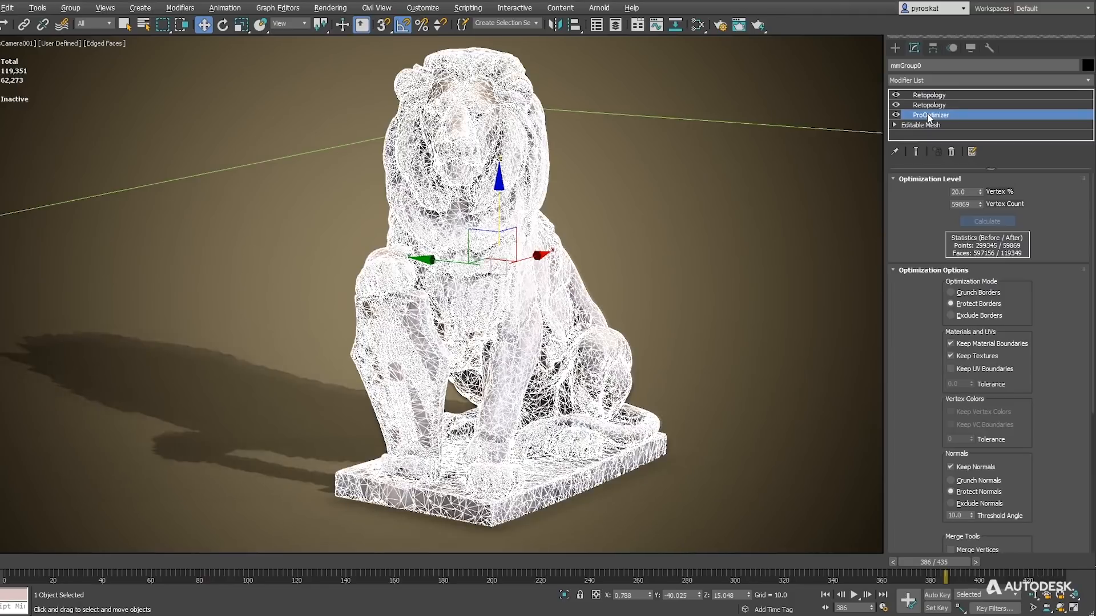
pyautogui.click(928, 105)
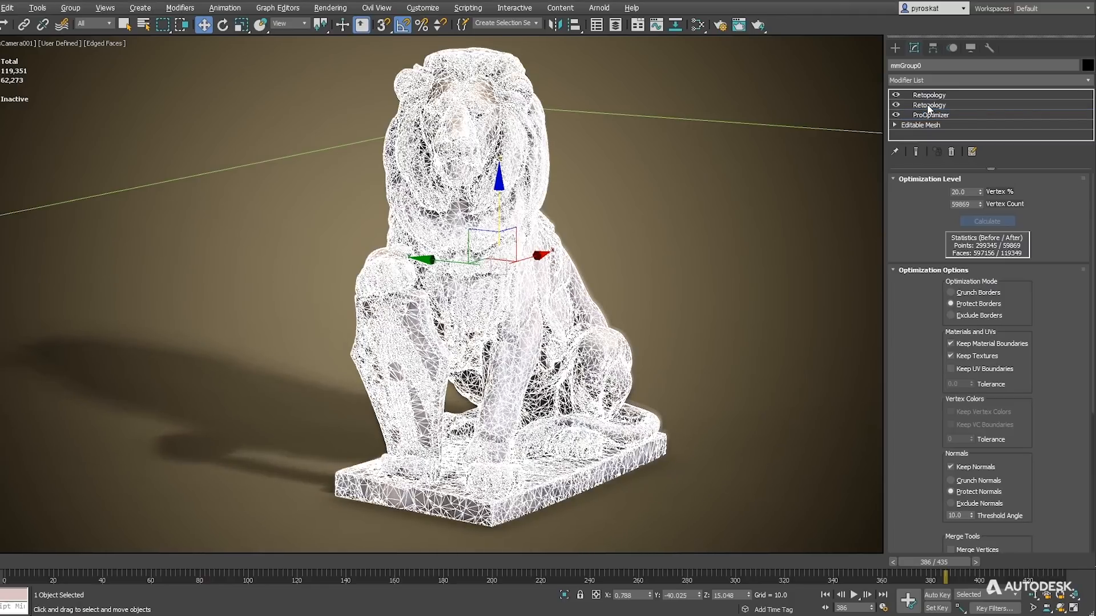
pyautogui.click(930, 104)
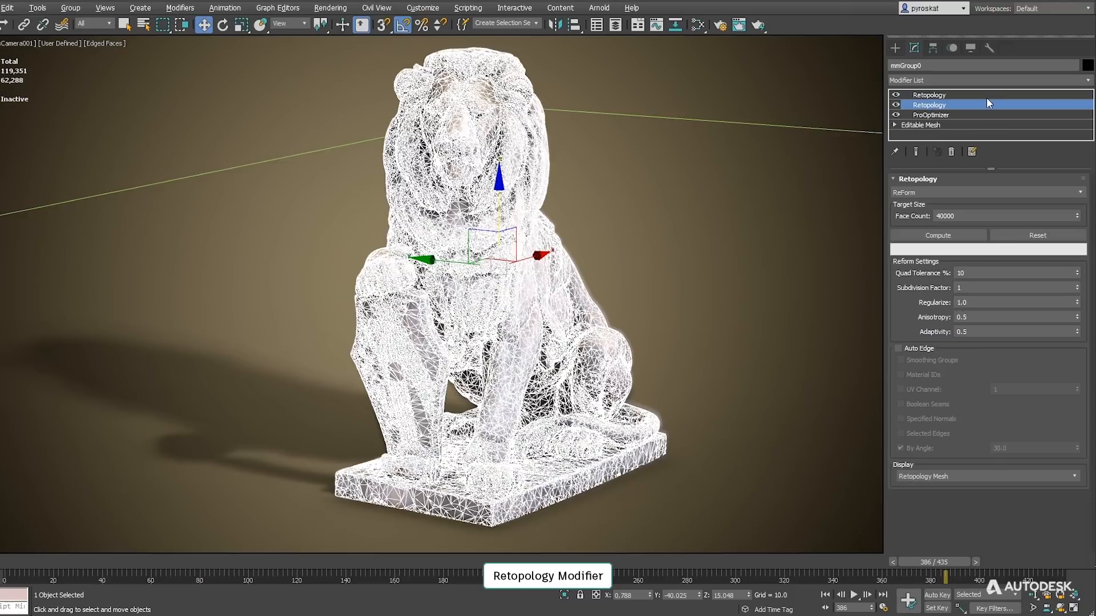
pyautogui.moveTo(970, 106)
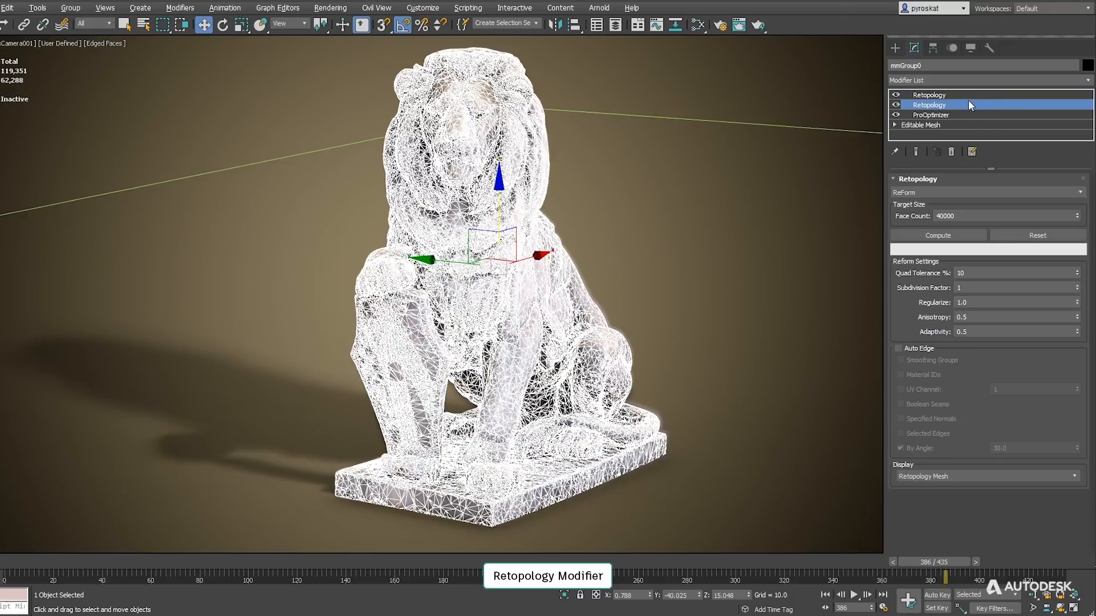
# Compute the lion's retopology with a Face Count of 40000
pyautogui.click(938, 235)
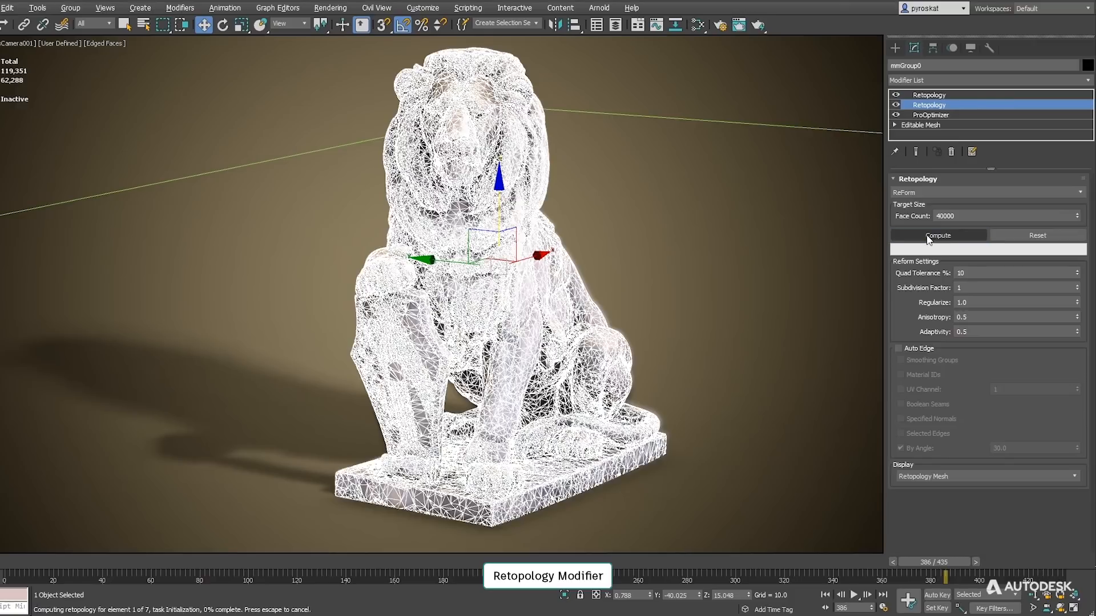
pyautogui.click(938, 235)
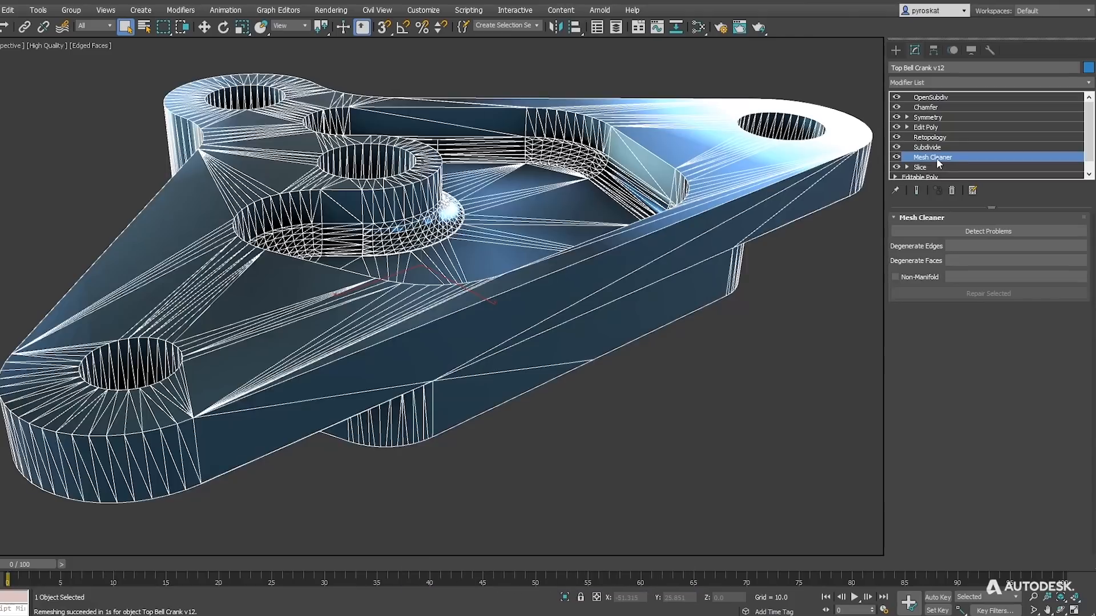
pyautogui.moveTo(939, 163)
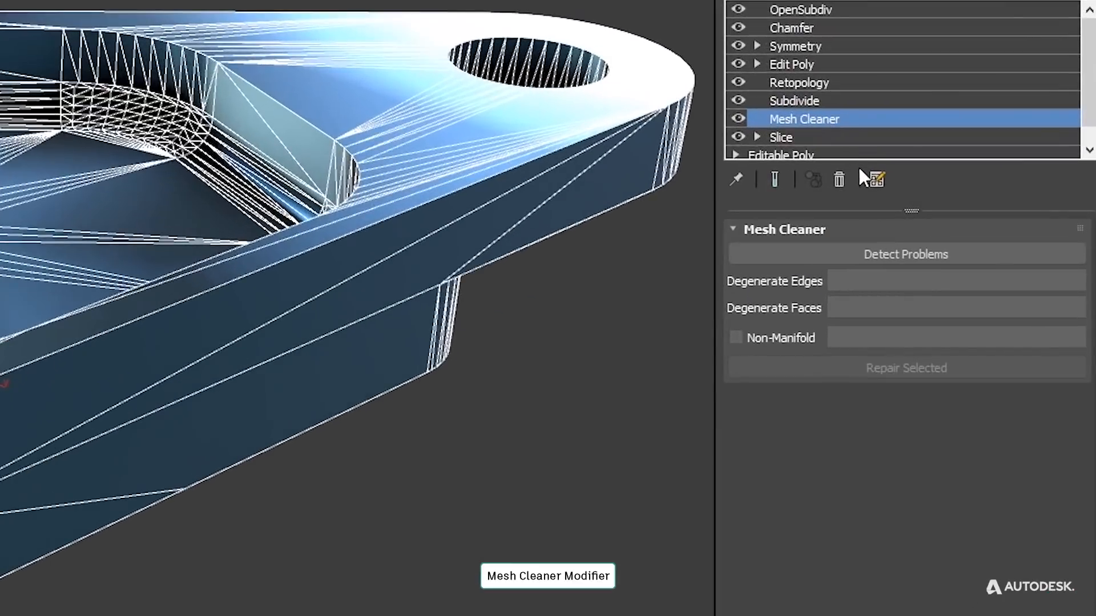
# Re-subdivide the bell crank with the Delaunay algorithm at Size 3.0
pyautogui.click(906, 254)
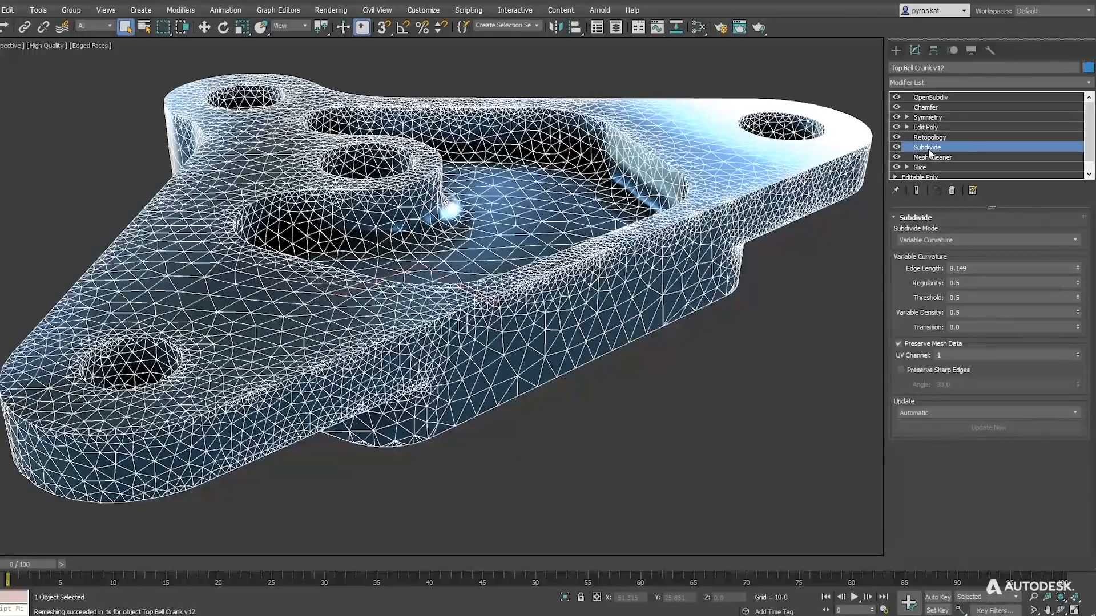
pyautogui.click(988, 240)
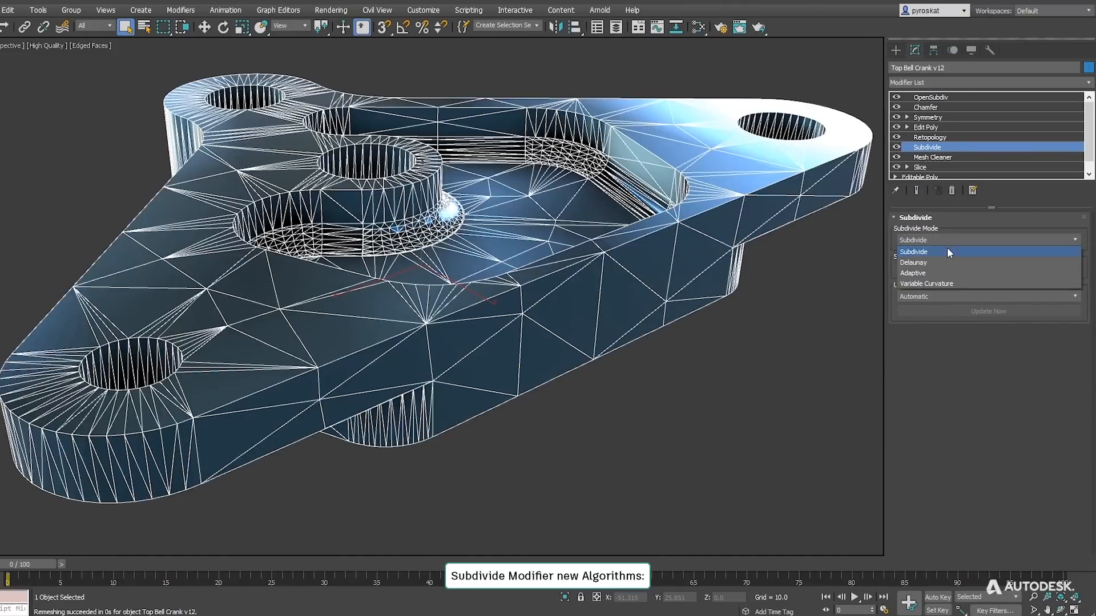
pyautogui.click(913, 262)
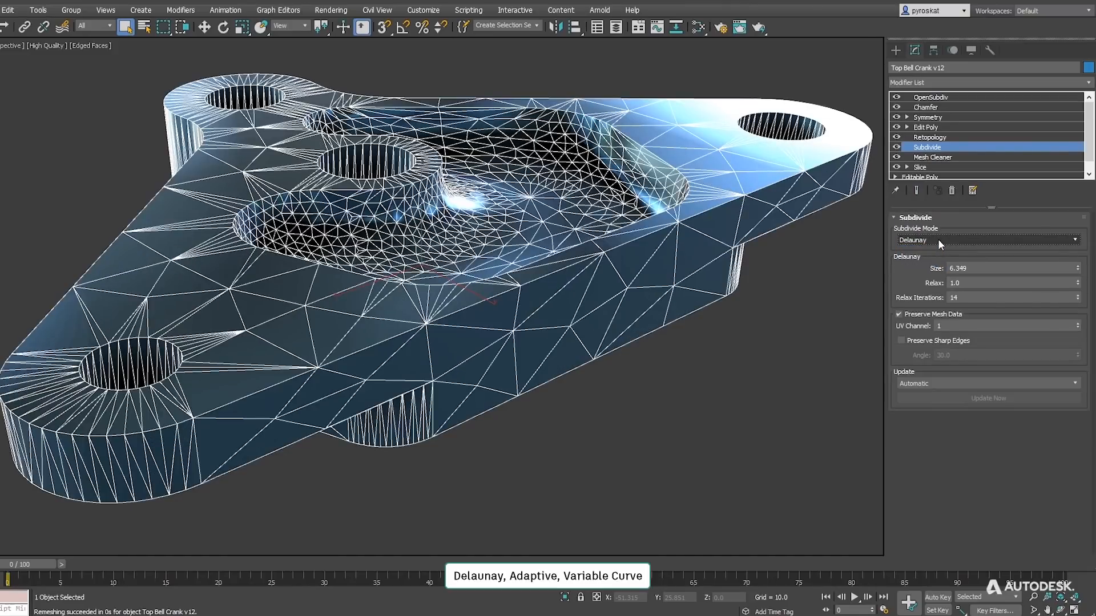
pyautogui.write('3.0')
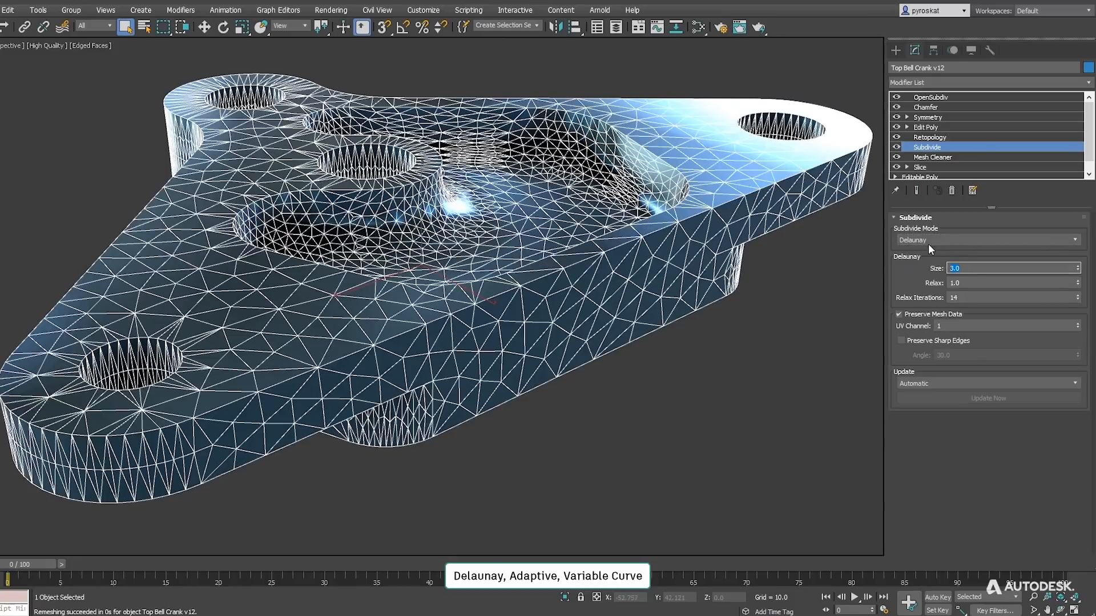
# Switch the bell crank's Subdivide mode to the Adaptive algorithm
pyautogui.click(987, 240)
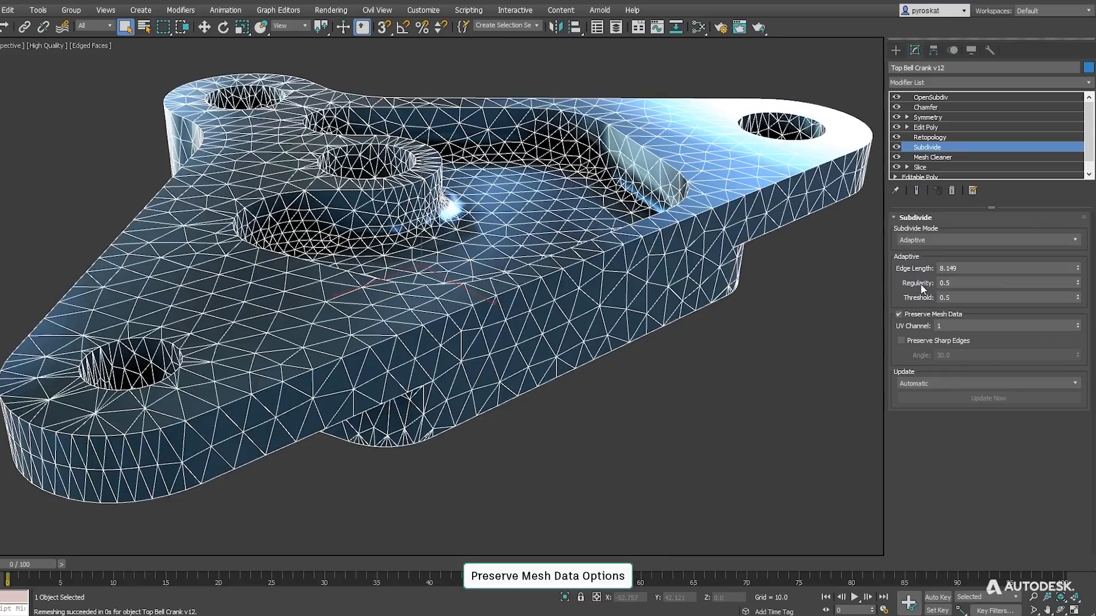
pyautogui.click(988, 240)
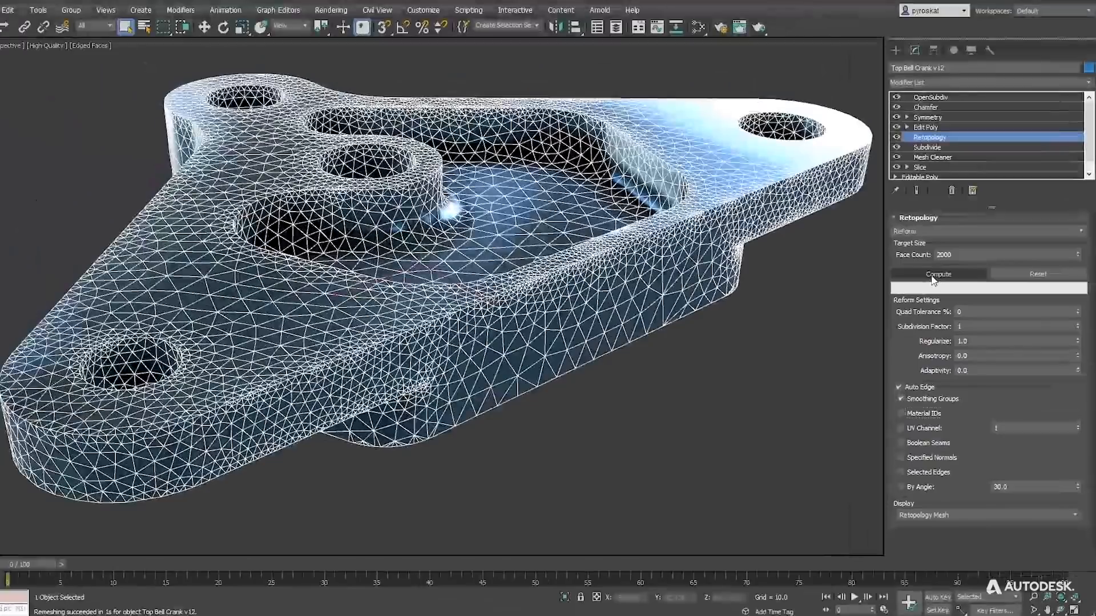
# Compute a 2000-face quad retopology of the bell crank and view its Edit Poly and Symmetry layers
pyautogui.click(937, 274)
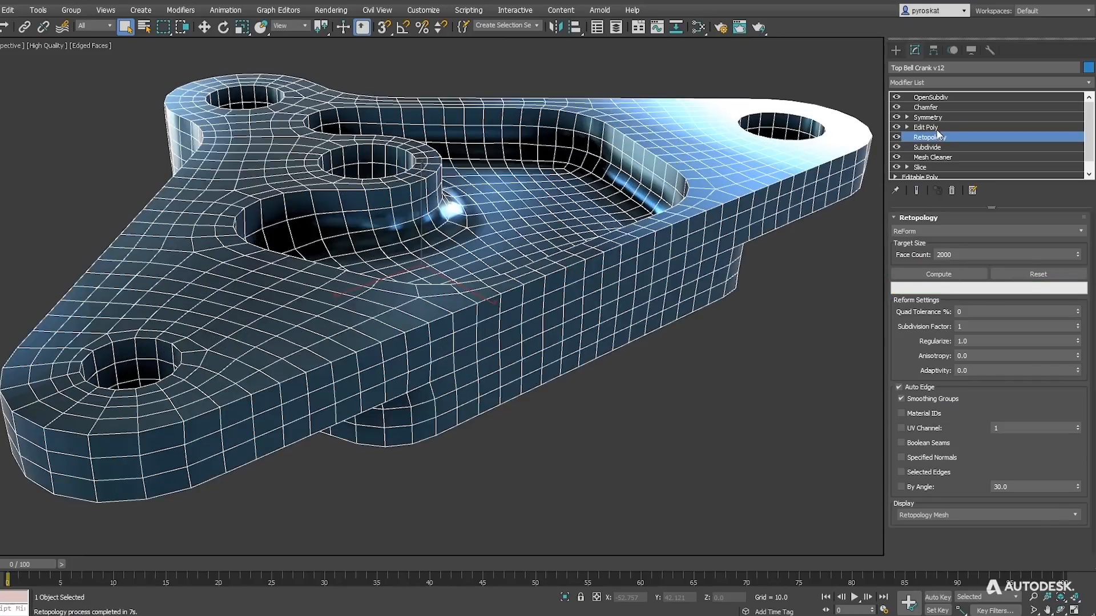
pyautogui.click(926, 127)
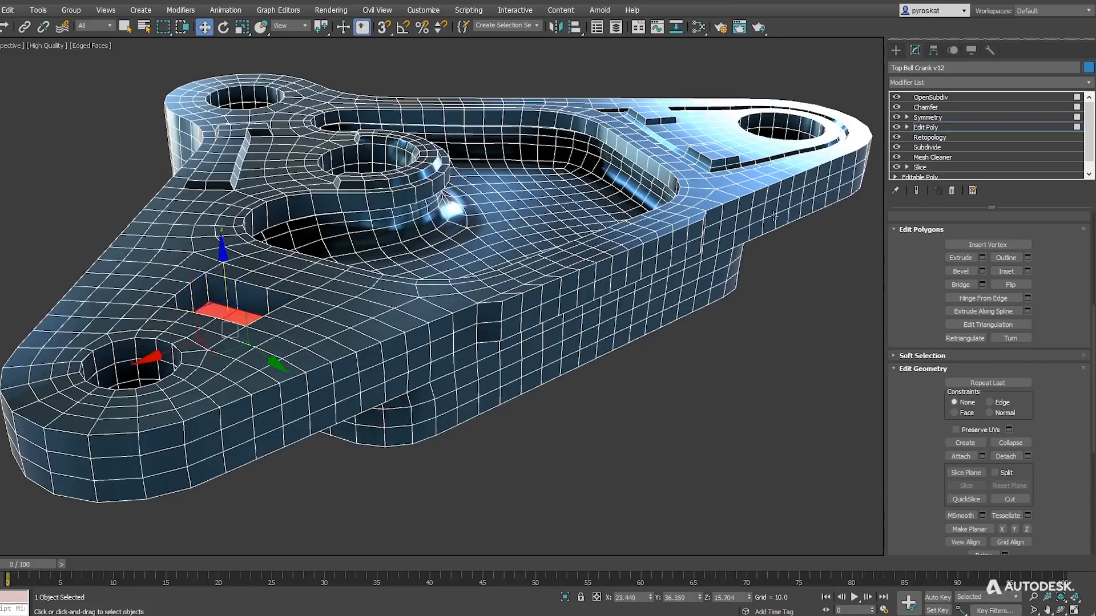
pyautogui.click(927, 117)
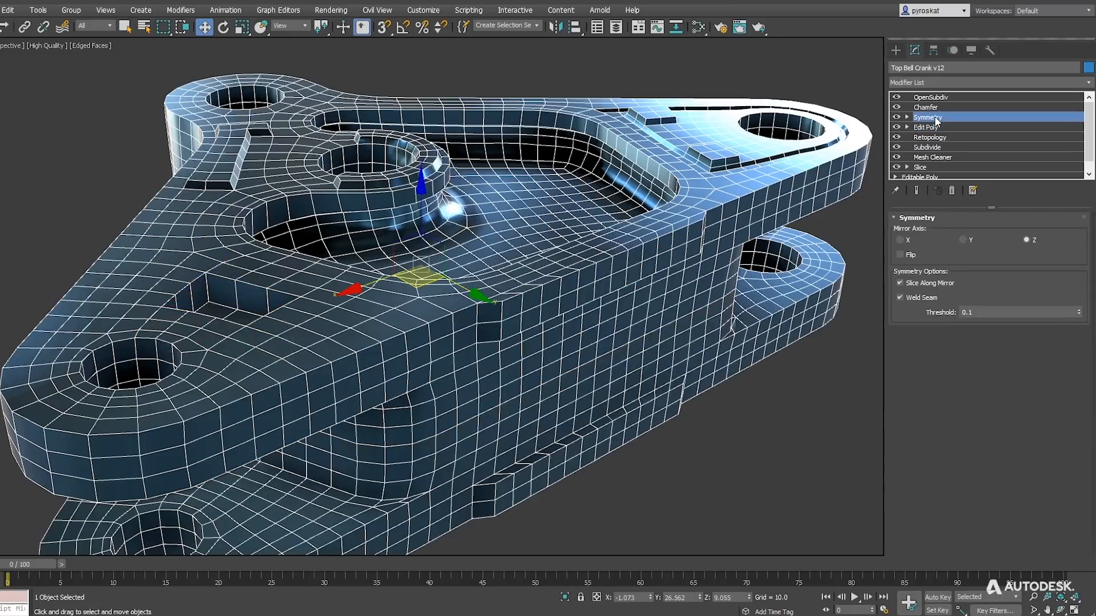
pyautogui.click(925, 97)
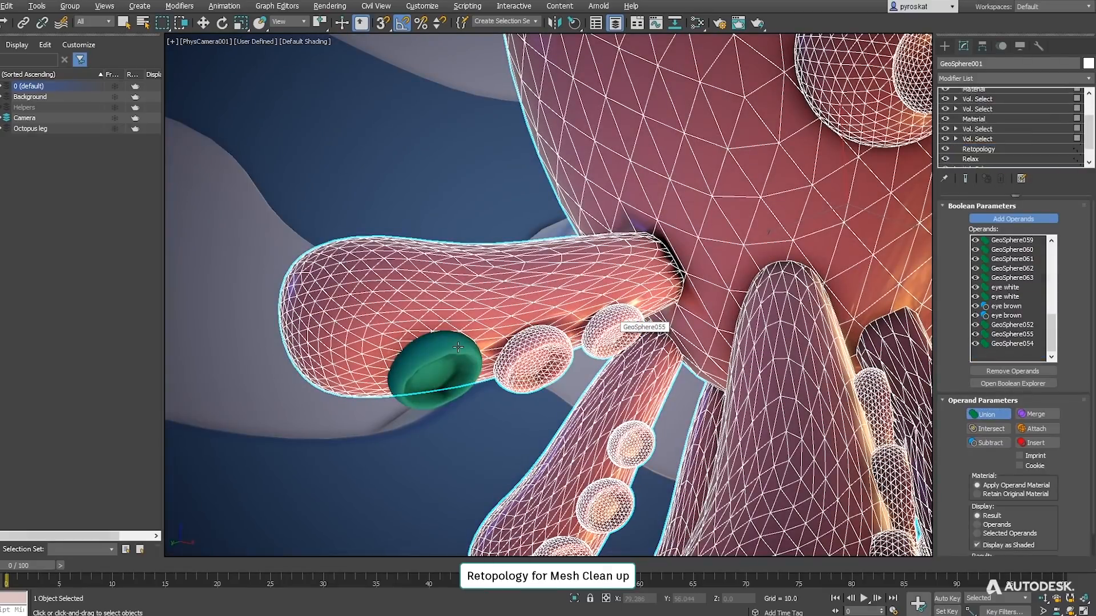
# Compute a 6000-face Retopology with Boolean Seams on the octopus GeoSphere001 leg and suckers
pyautogui.click(978, 149)
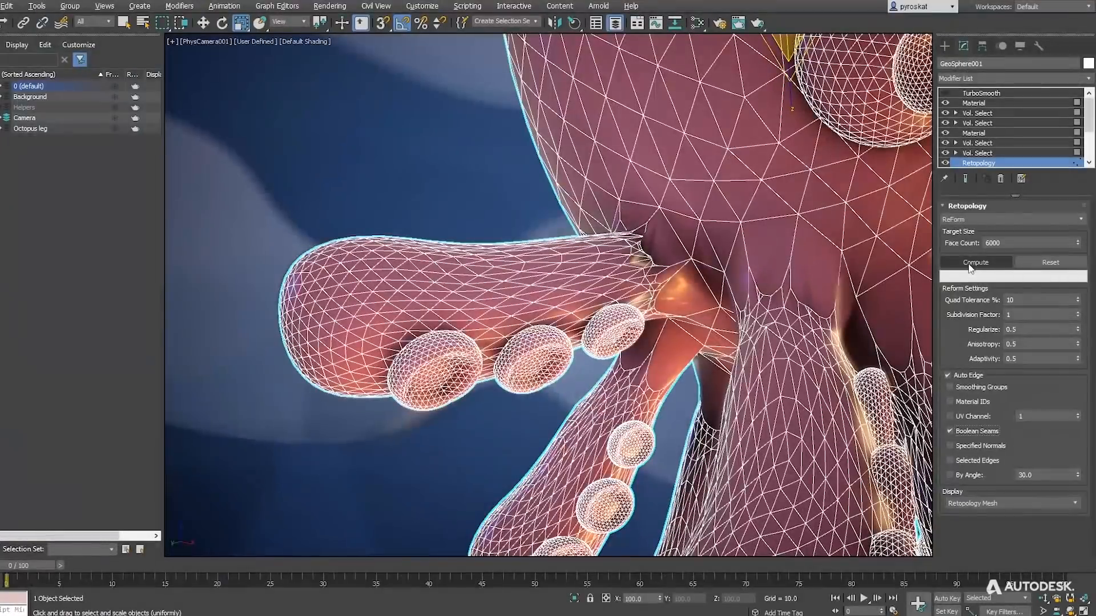
pyautogui.click(976, 262)
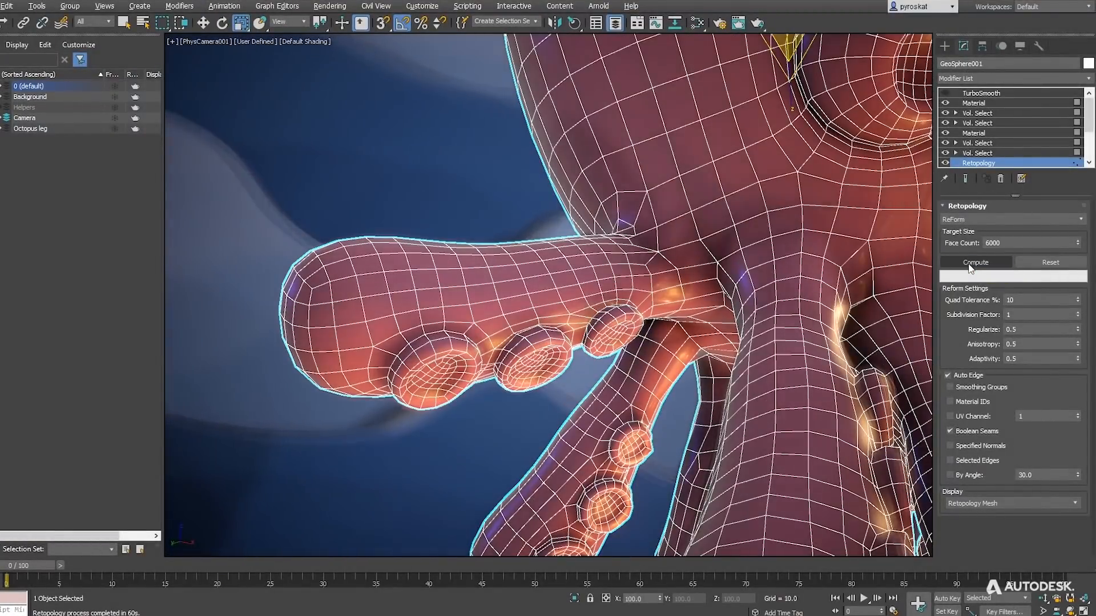
pyautogui.click(981, 93)
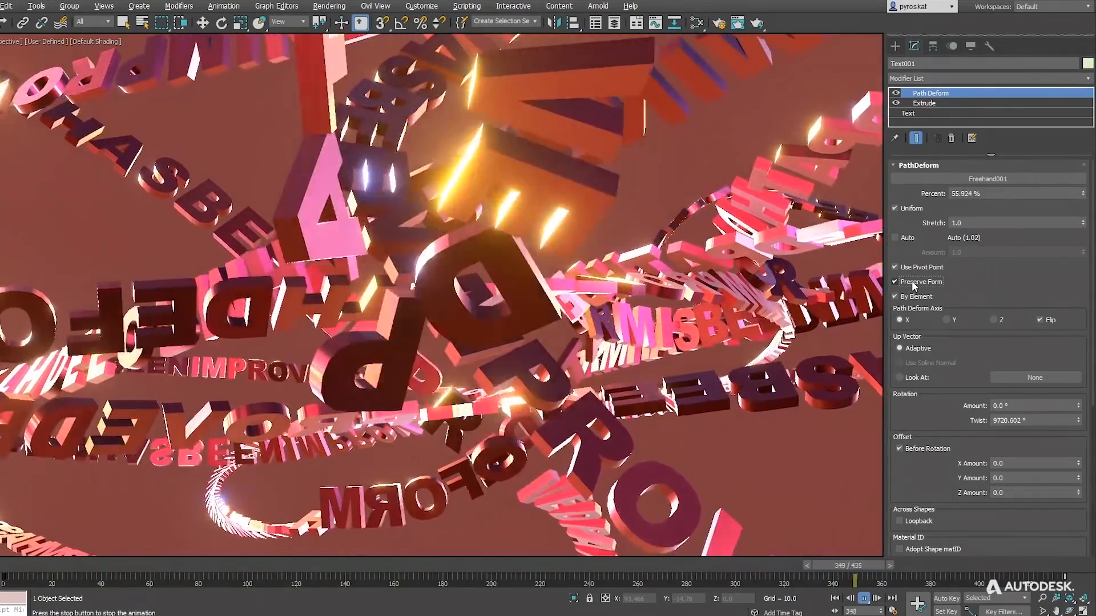
# Enable Loopback so the Path Deform text loops across the shapes
pyautogui.moveTo(846, 565); pyautogui.dragTo(482, 564)
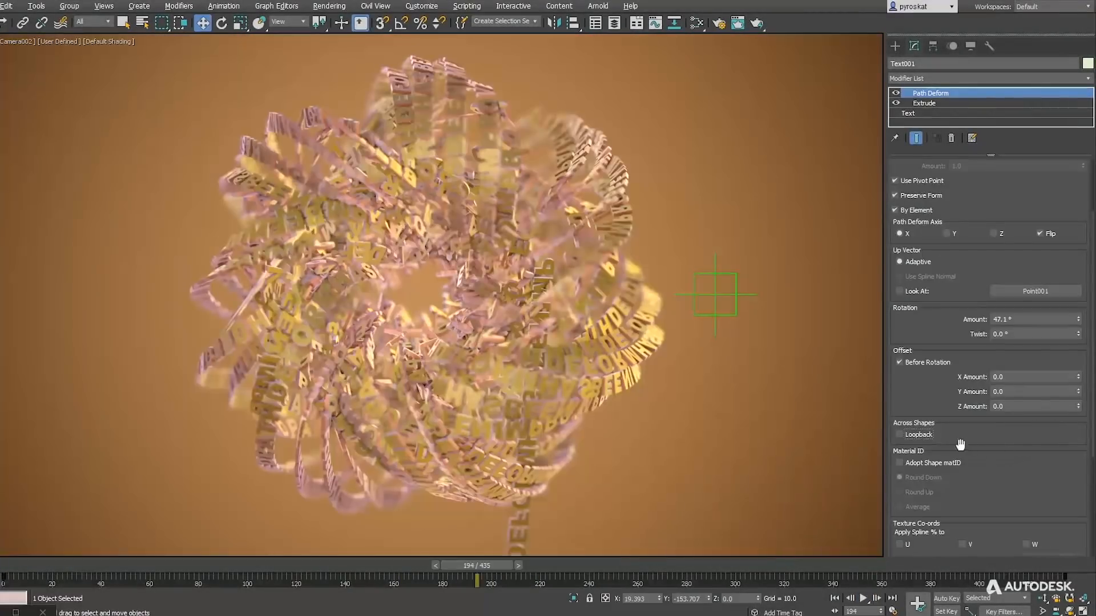
pyautogui.click(900, 435)
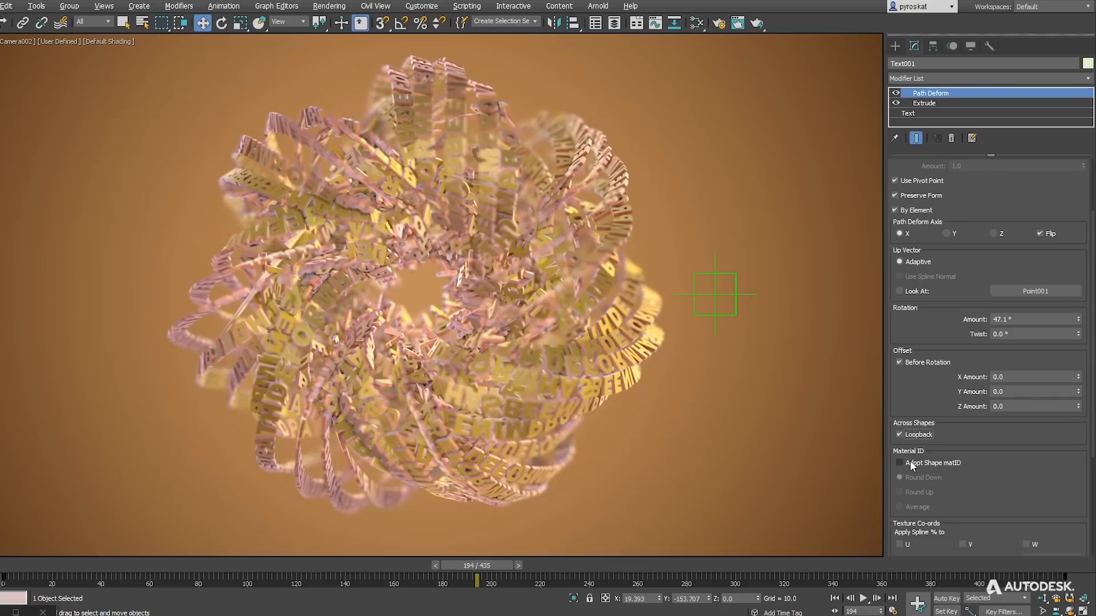
# Move the Point001 helper to the left and play the text animation
pyautogui.click(714, 295)
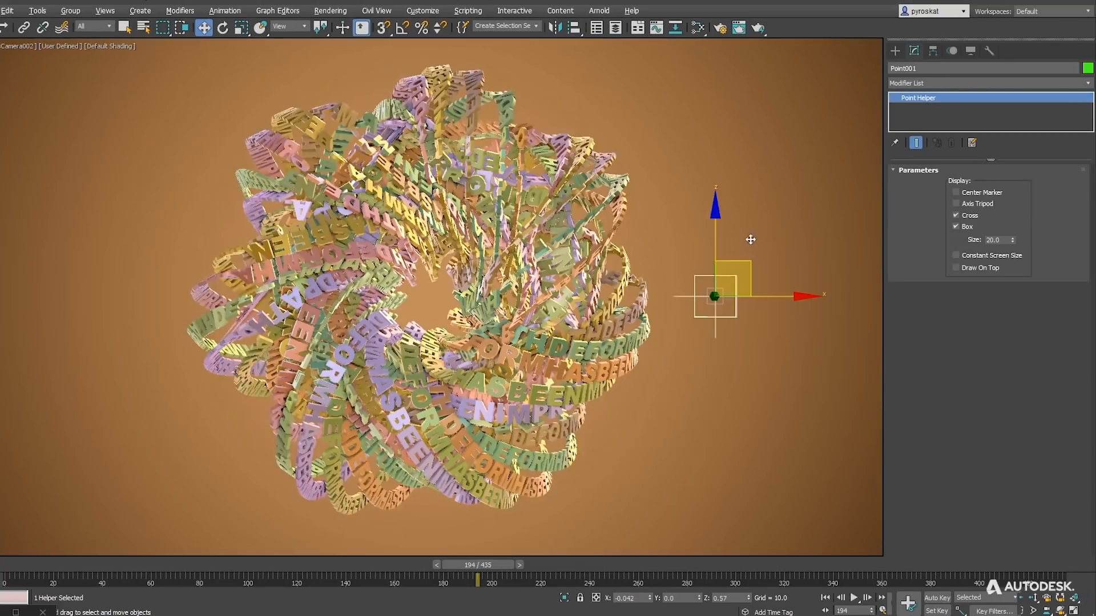
pyautogui.moveTo(714, 296); pyautogui.dragTo(171, 245)
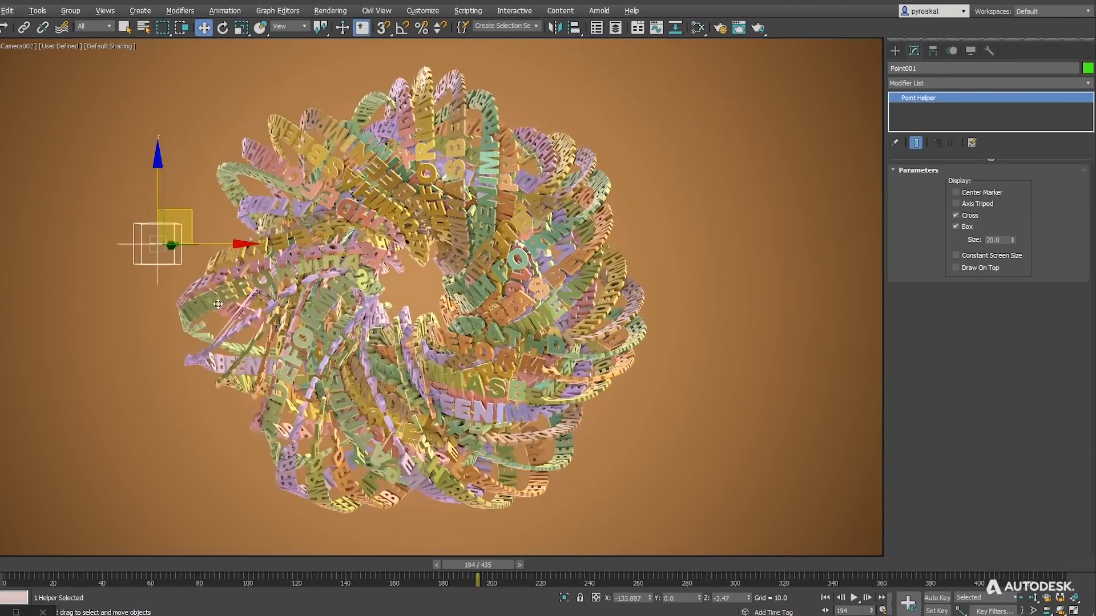
pyautogui.click(856, 598)
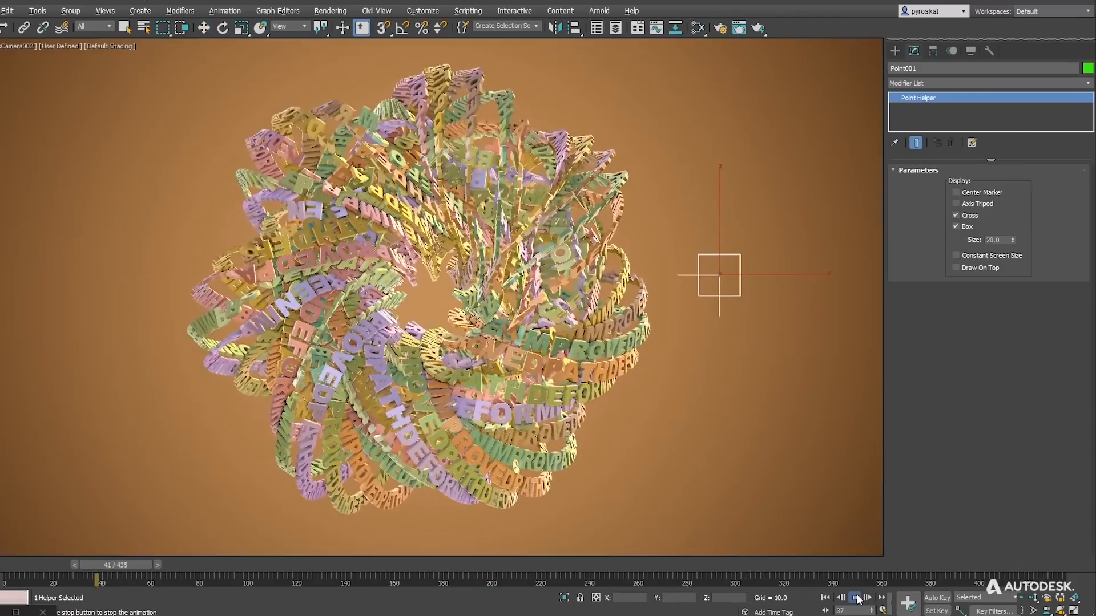
pyautogui.click(856, 598)
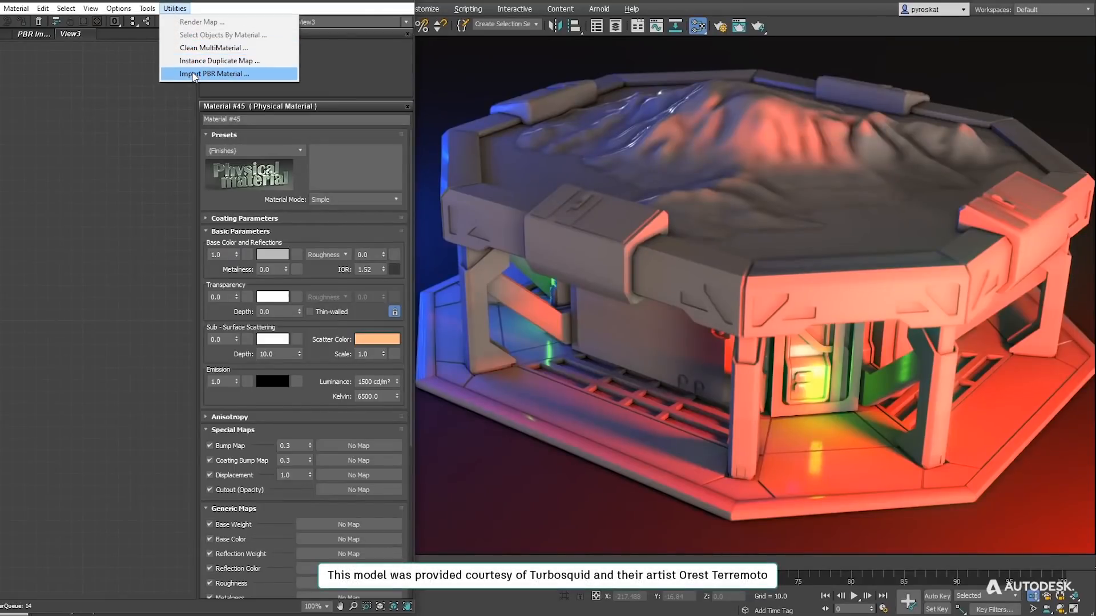
# Load the space table texture files into the Import PBR Material utility
pyautogui.click(215, 74)
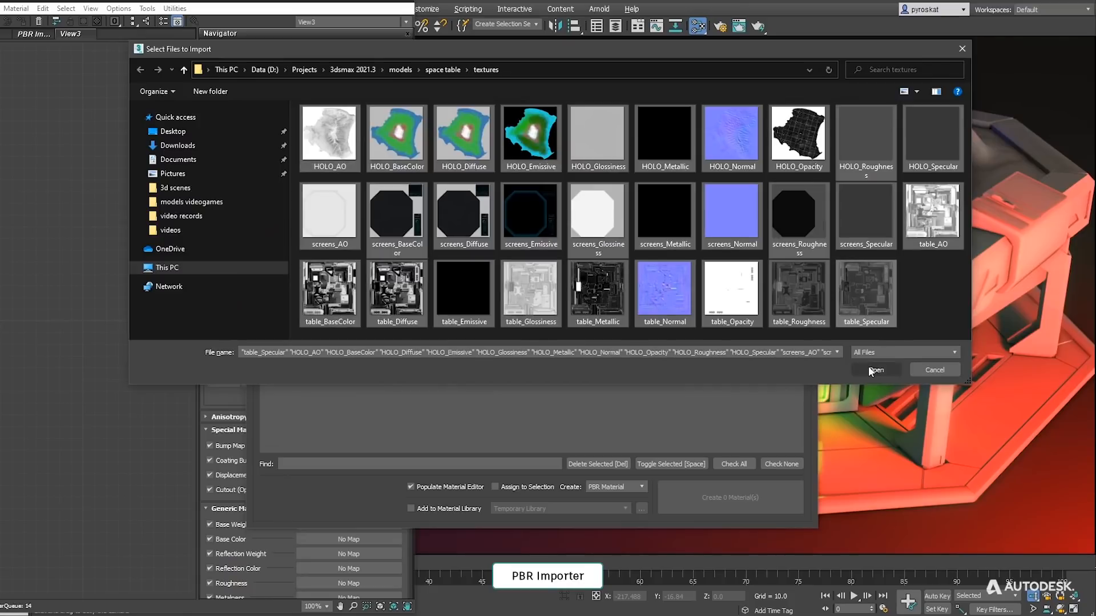
pyautogui.click(877, 370)
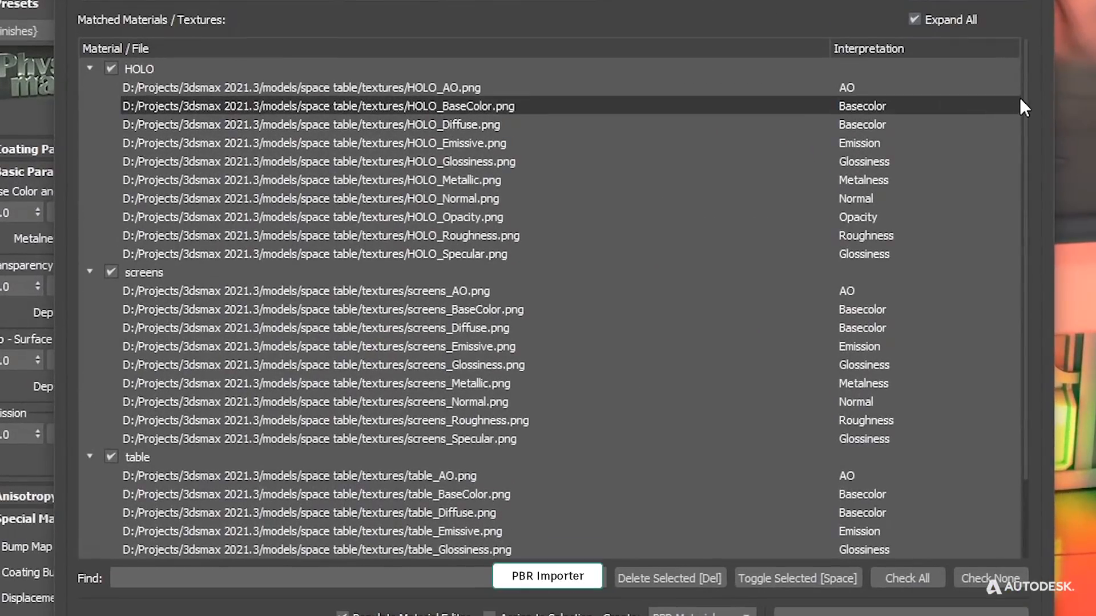
pyautogui.scroll(-3)
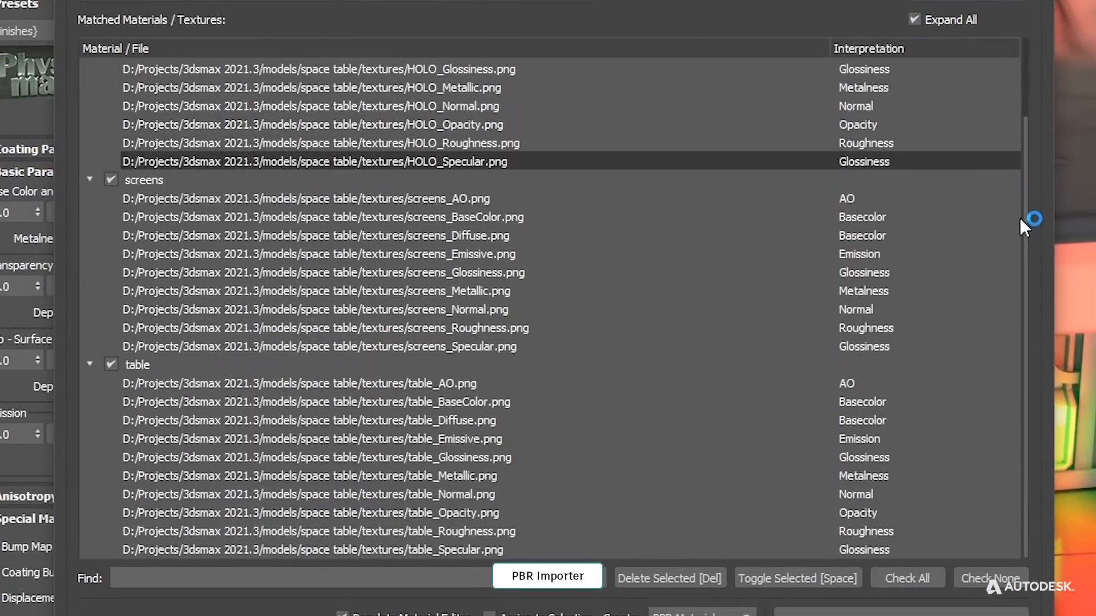
pyautogui.click(173, 22)
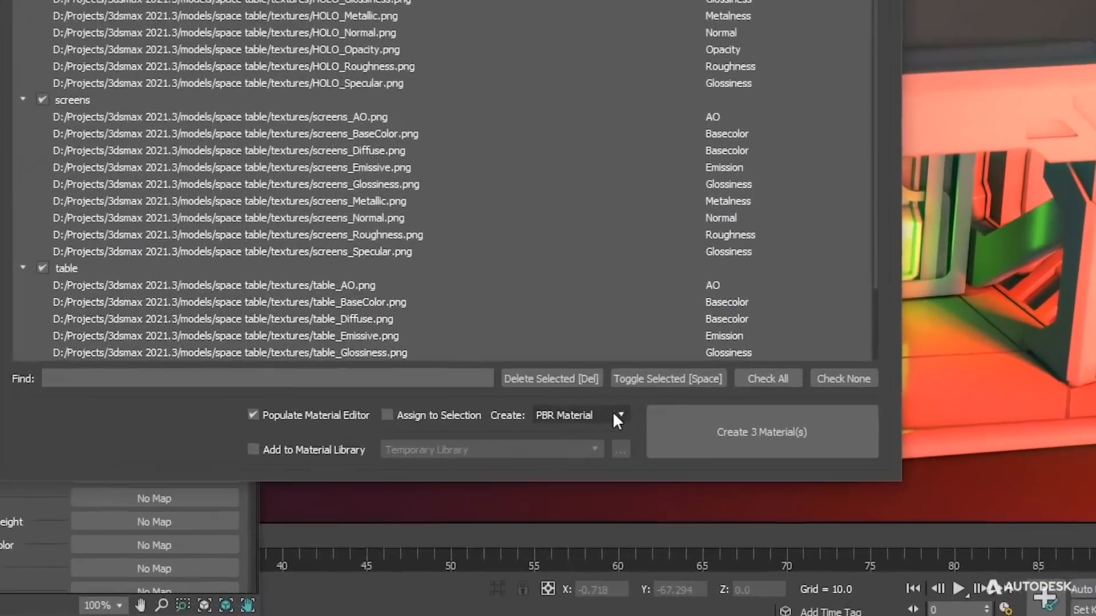
# Create the three PBR materials HOLO, screens and table from the matched textures
pyautogui.click(618, 415)
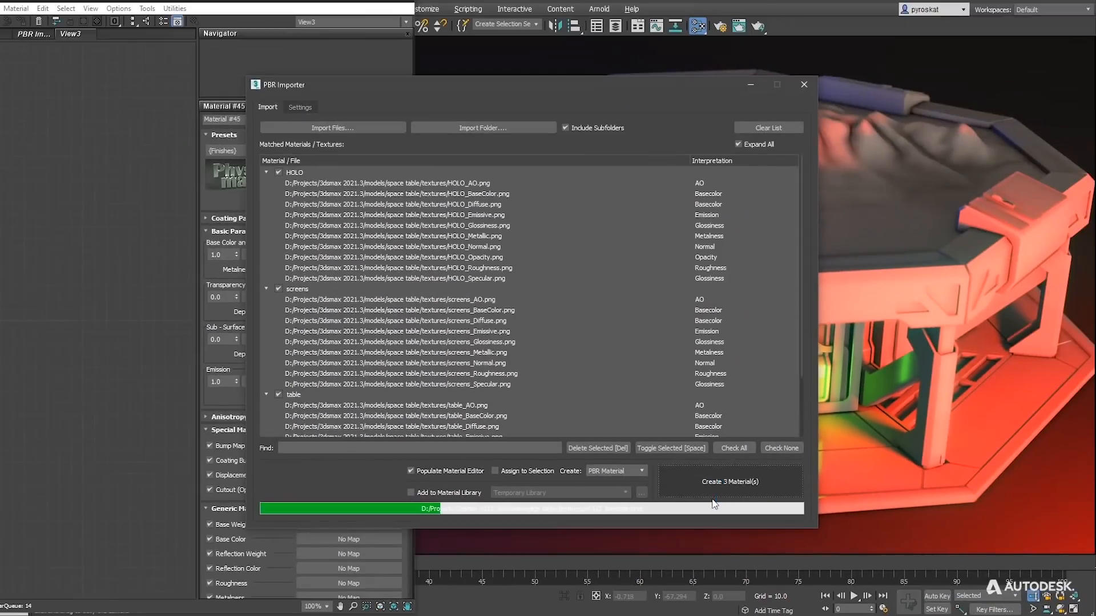
pyautogui.click(731, 482)
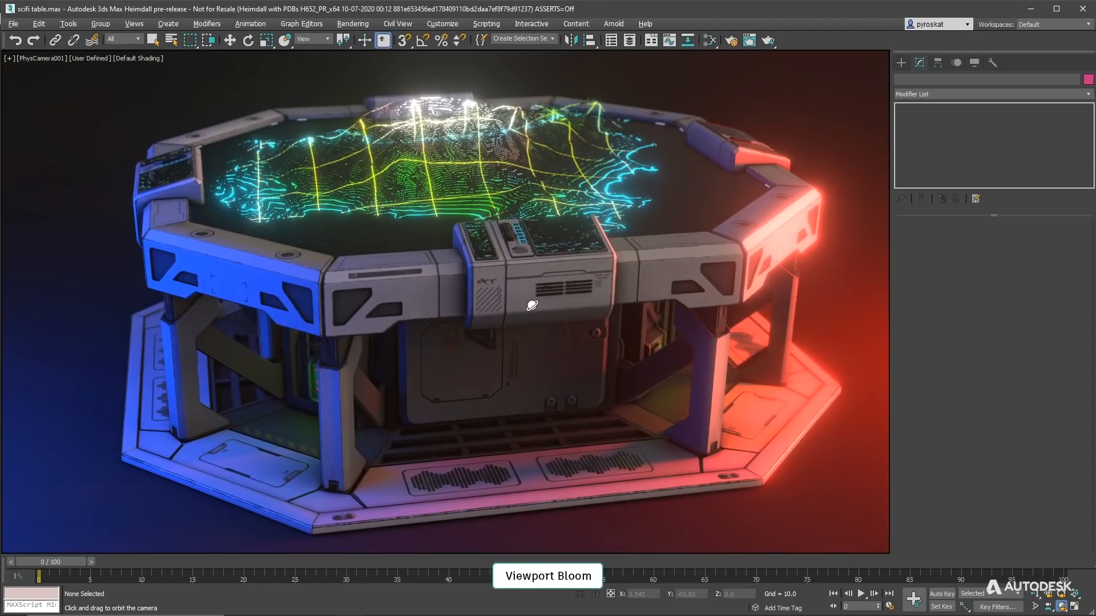
# Orbit the PhysCamera001 view around the glowing table and bring up the viewport shading menu
pyautogui.moveTo(531, 306); pyautogui.dragTo(394, 278)
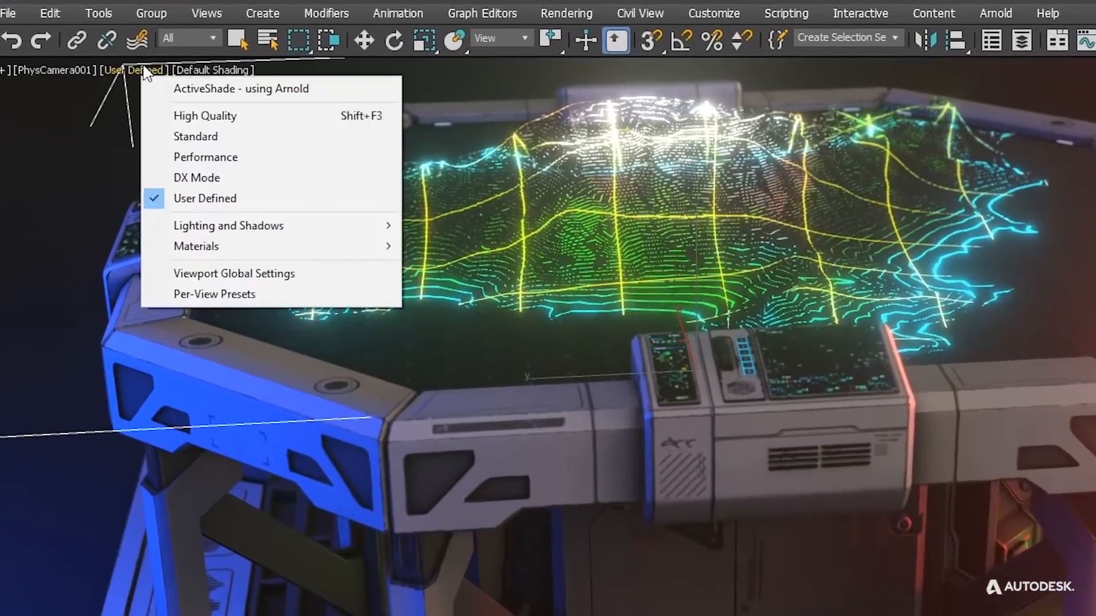
pyautogui.click(241, 89)
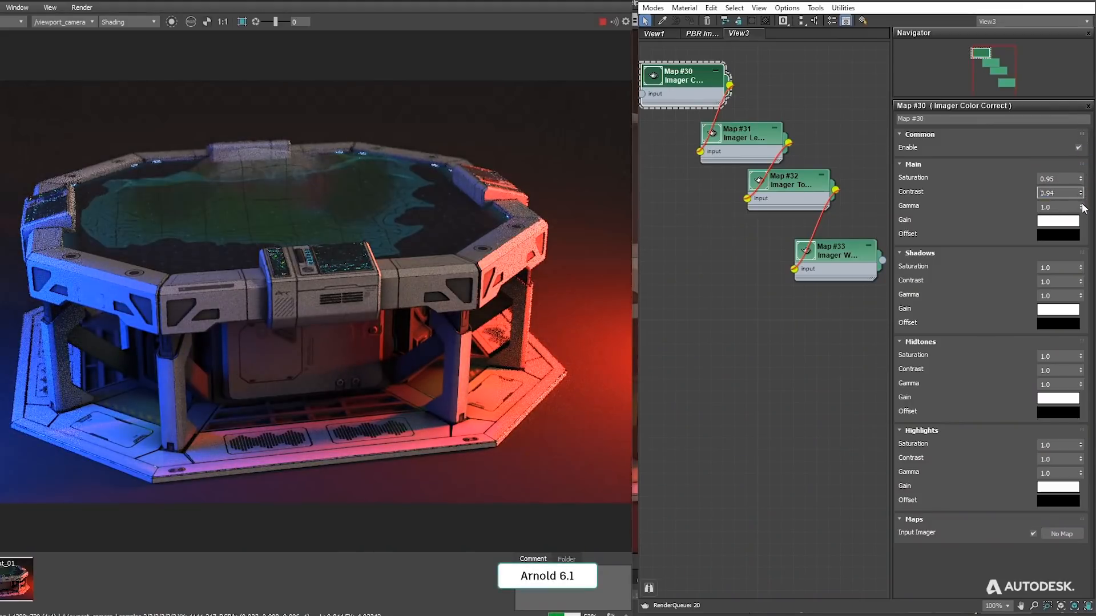
# Review the lens vignetting, filmic tonemap and 8030 K white balance imager settings
pyautogui.click(1058, 220)
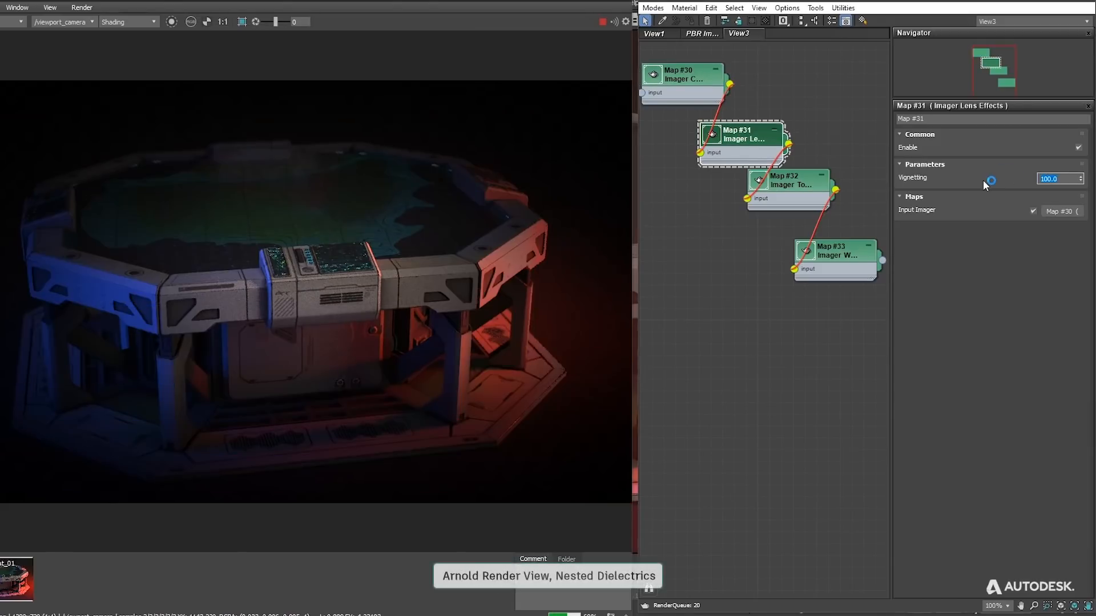
pyautogui.click(789, 179)
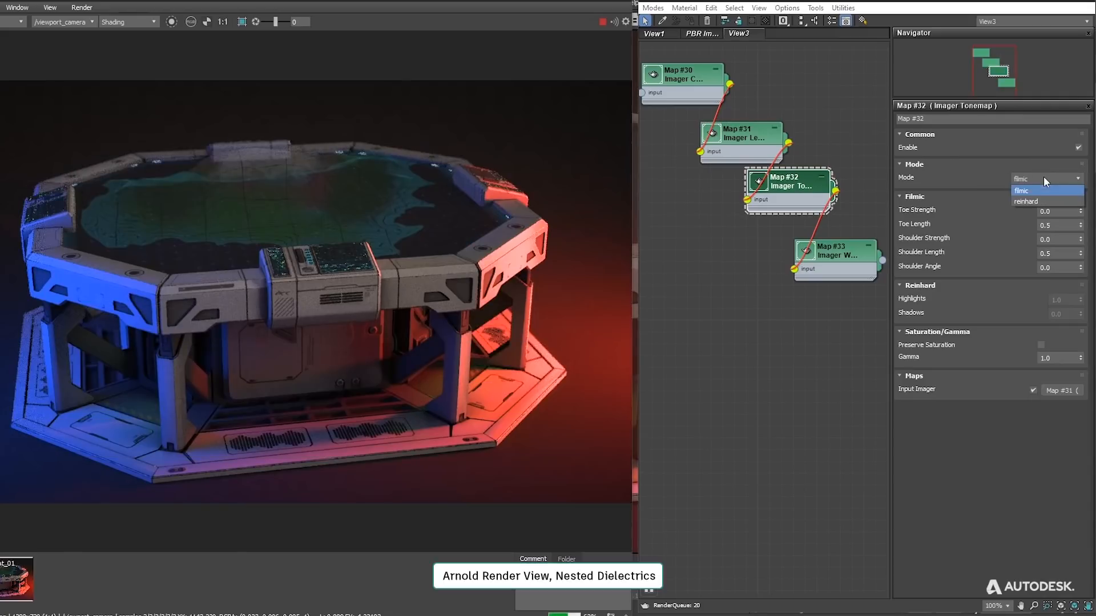
pyautogui.click(1037, 191)
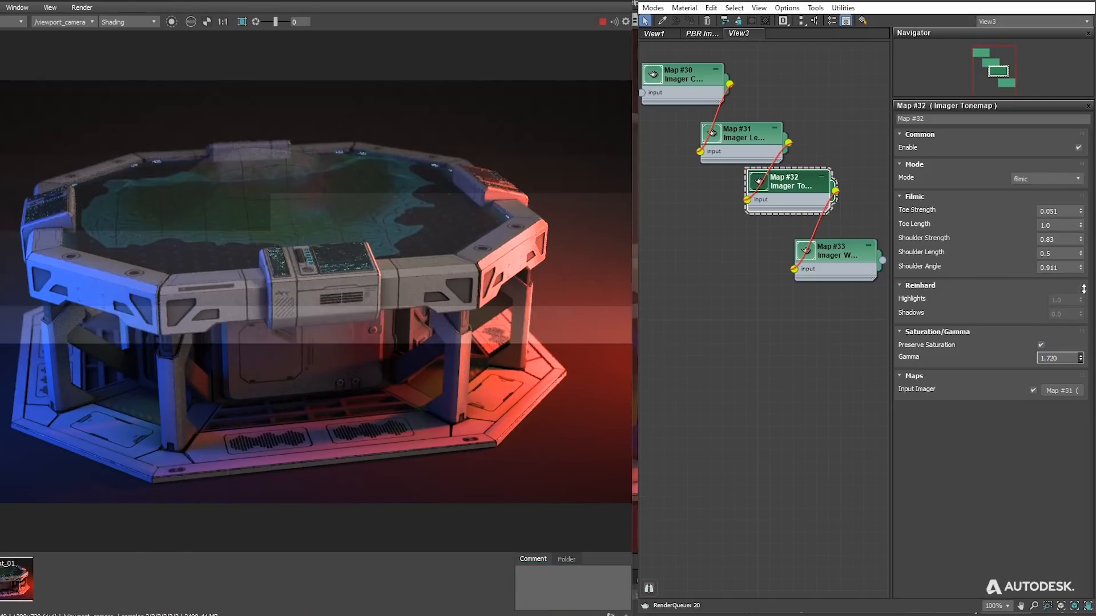
pyautogui.click(837, 251)
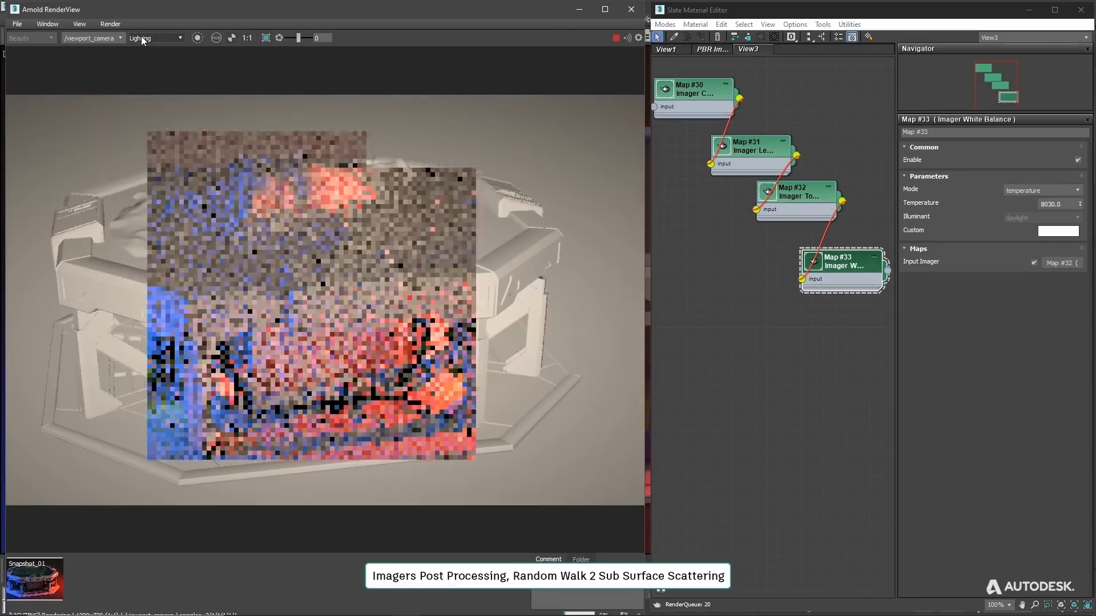
# Show the Arnold RenderView as Wireframe
pyautogui.click(150, 38)
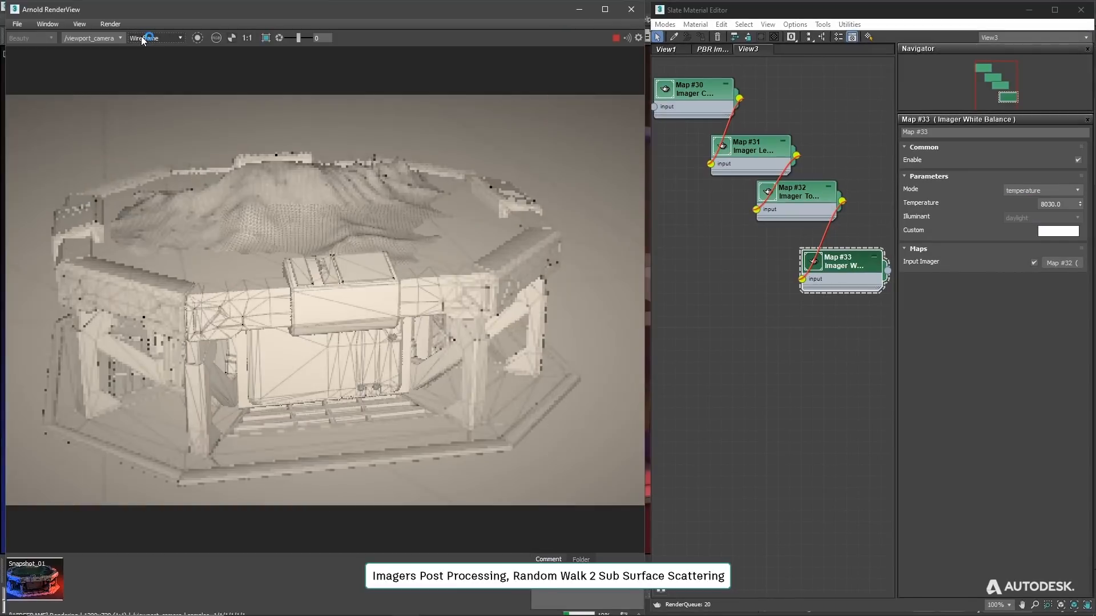
pyautogui.click(180, 38)
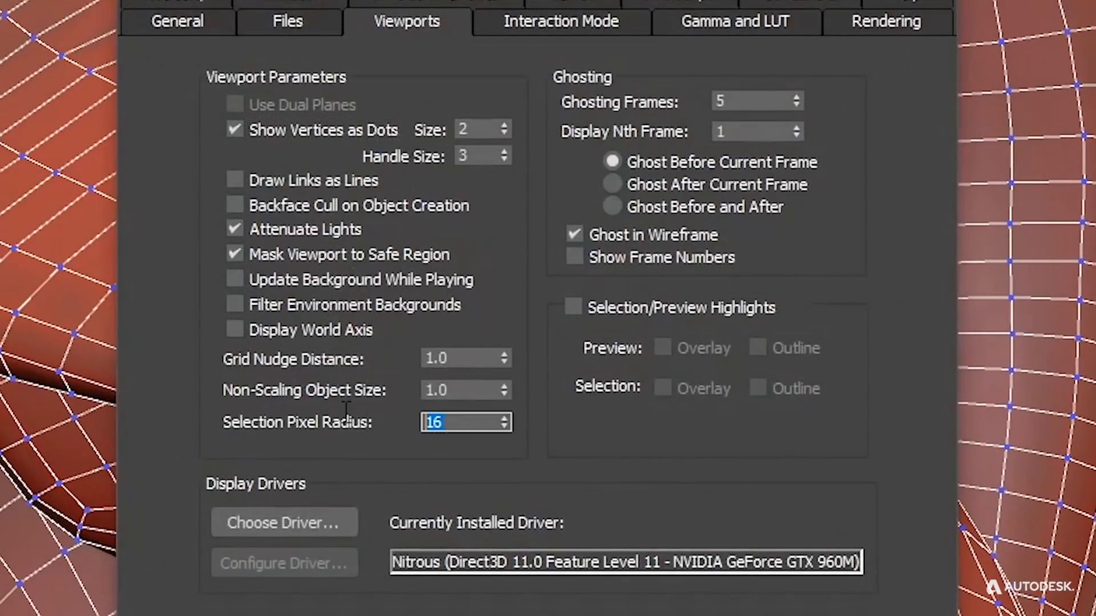
# Set the Viewports Selection Pixel Radius preference to 66
pyautogui.write('66')
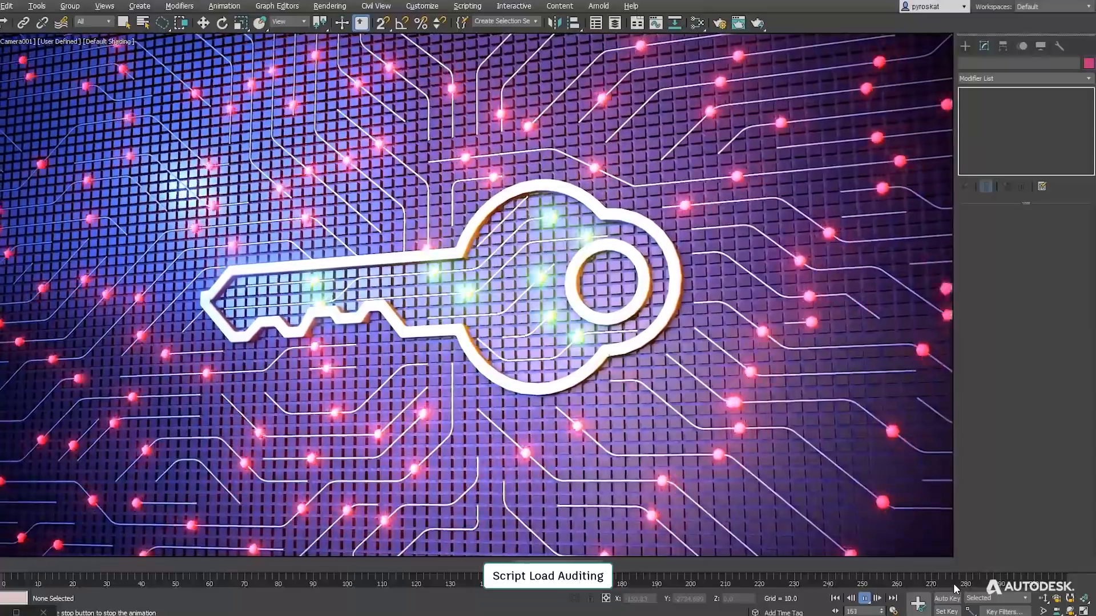
# Stop playback of the glowing key-and-circuit-board animation
pyautogui.click(866, 598)
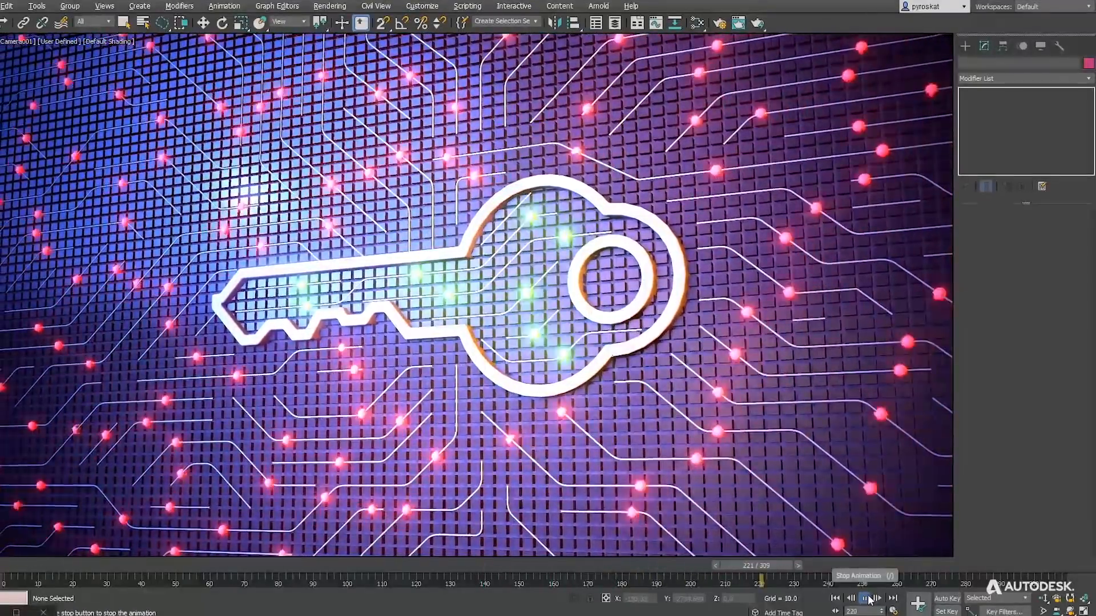